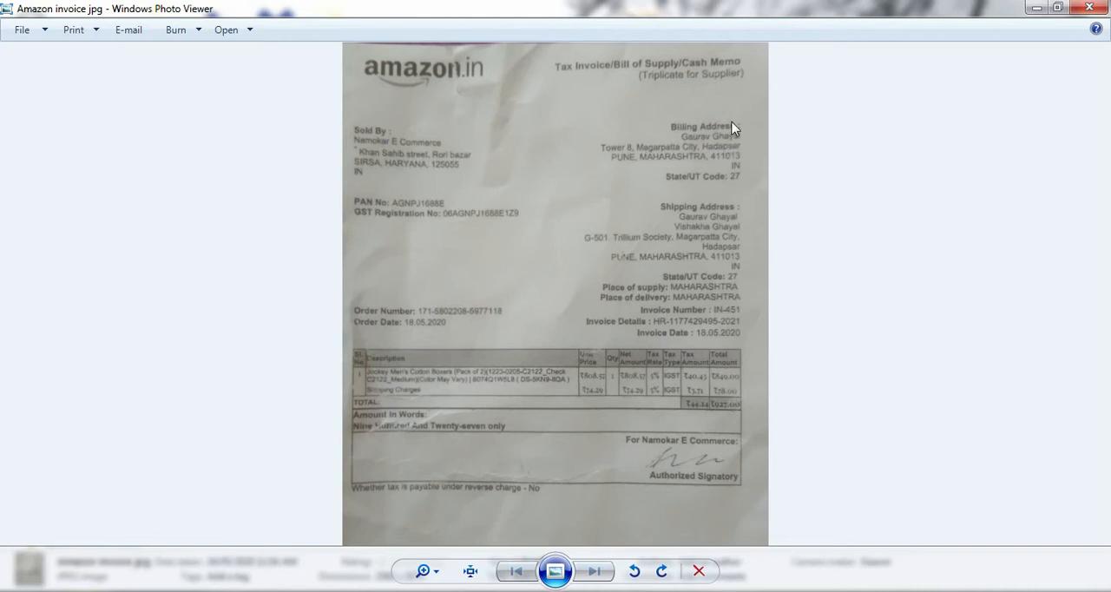
mouse_move(472, 319)
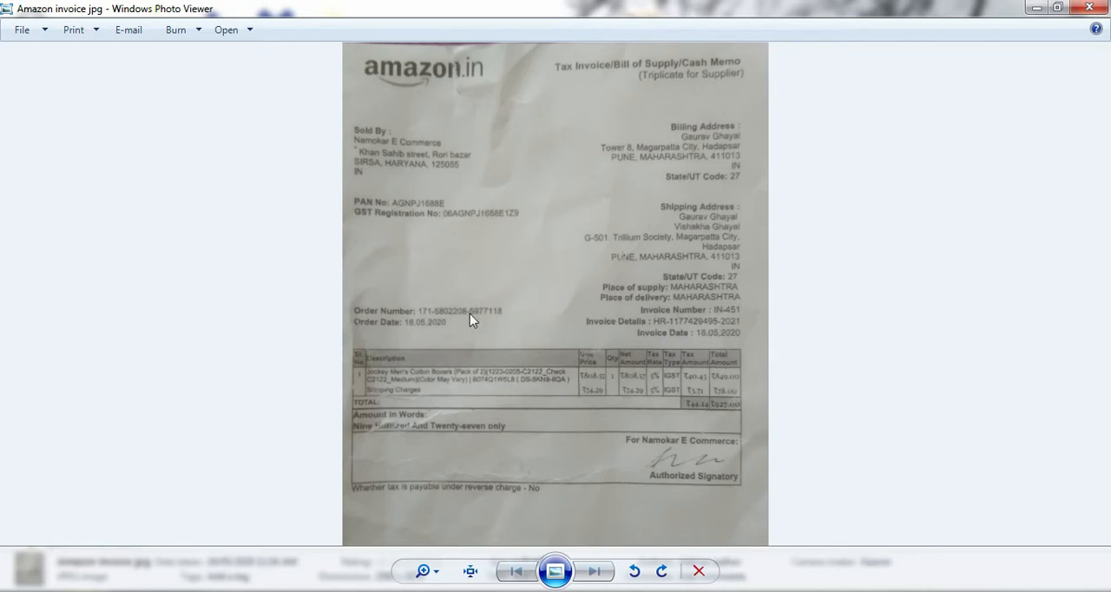
mouse_move(417, 397)
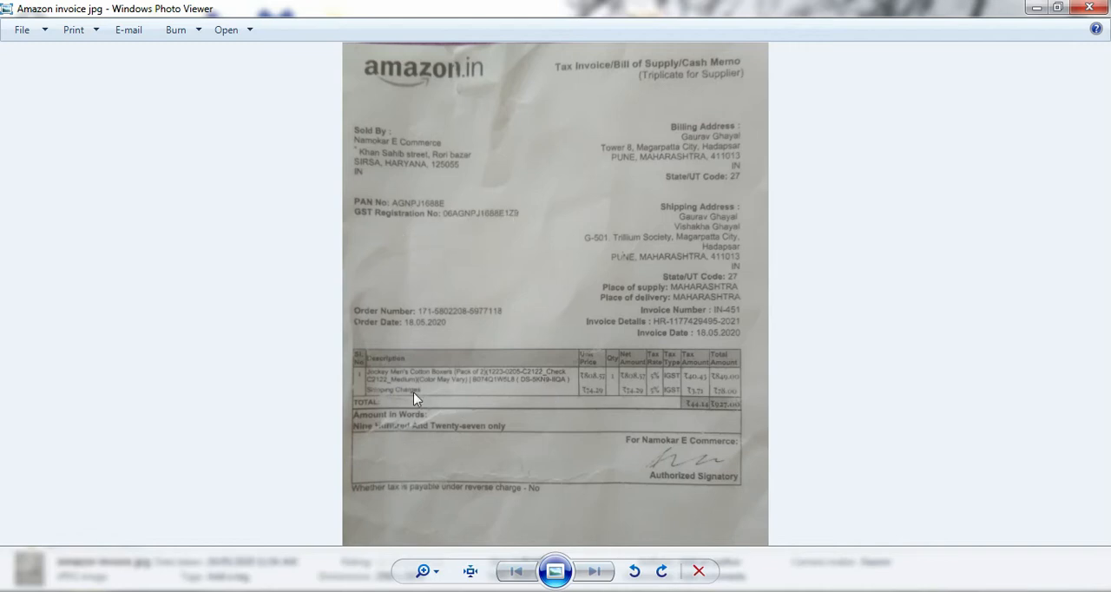
mouse_move(531, 401)
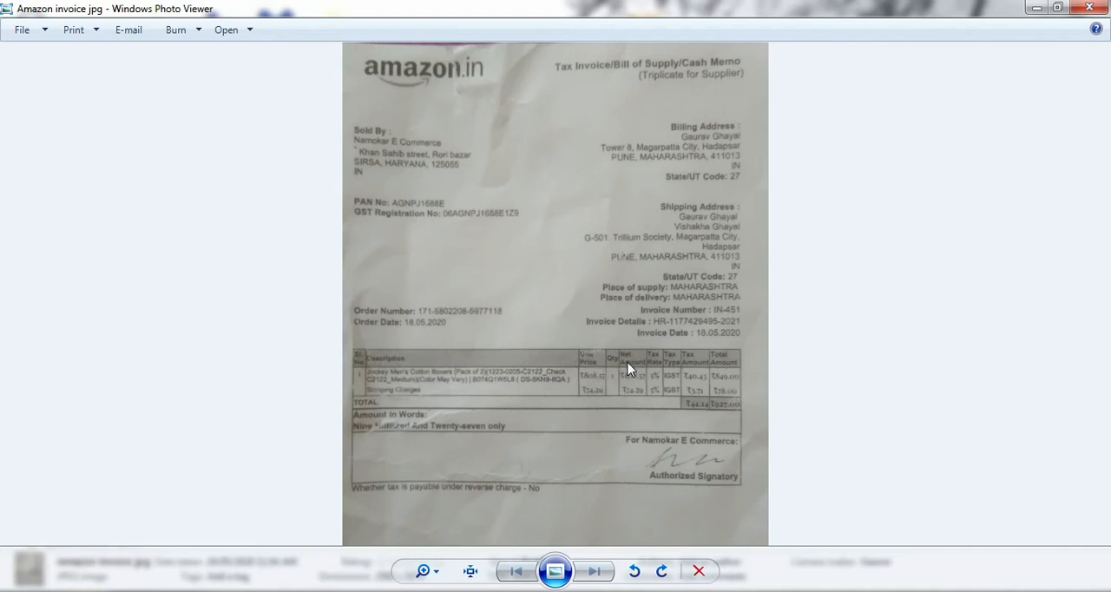
mouse_move(733, 411)
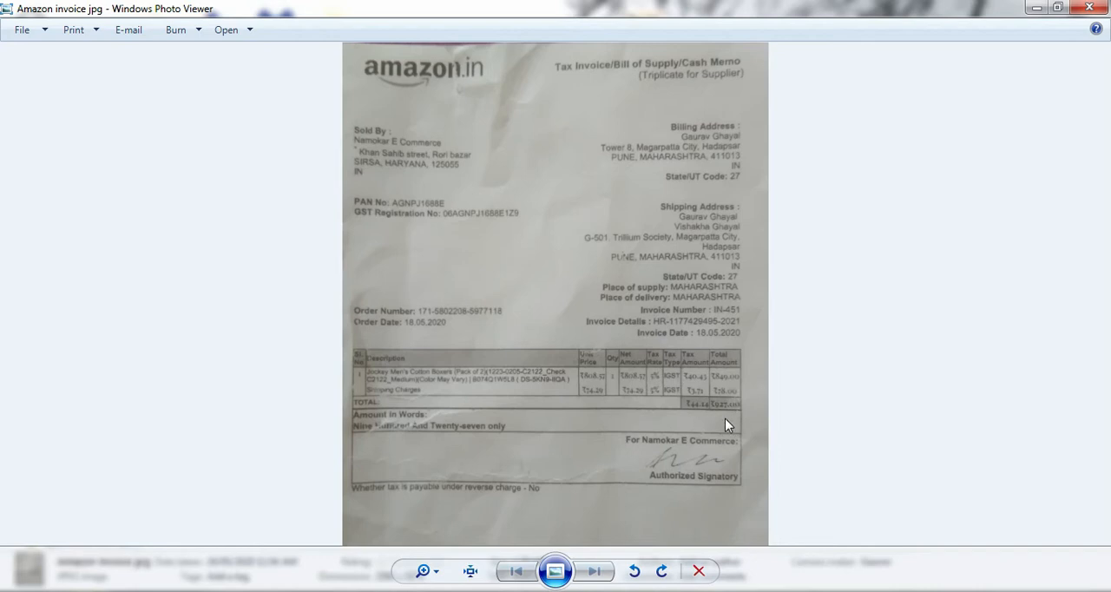
mouse_move(554, 570)
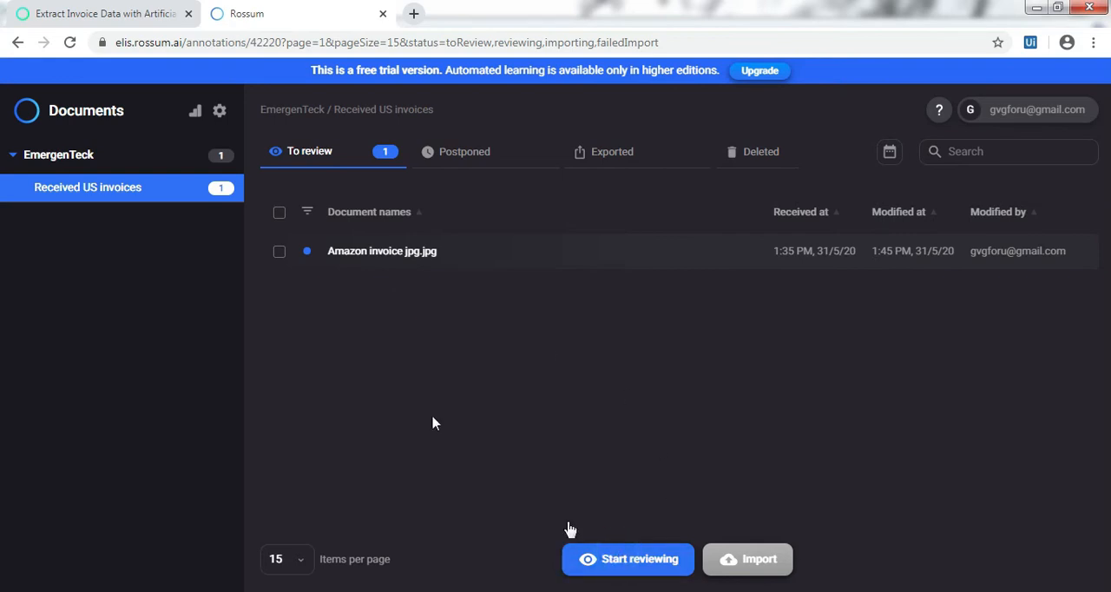
- Start reviewing 'Amazon invoice jpg.jpg' and inspect the extracted Account number field
left_click(629, 559)
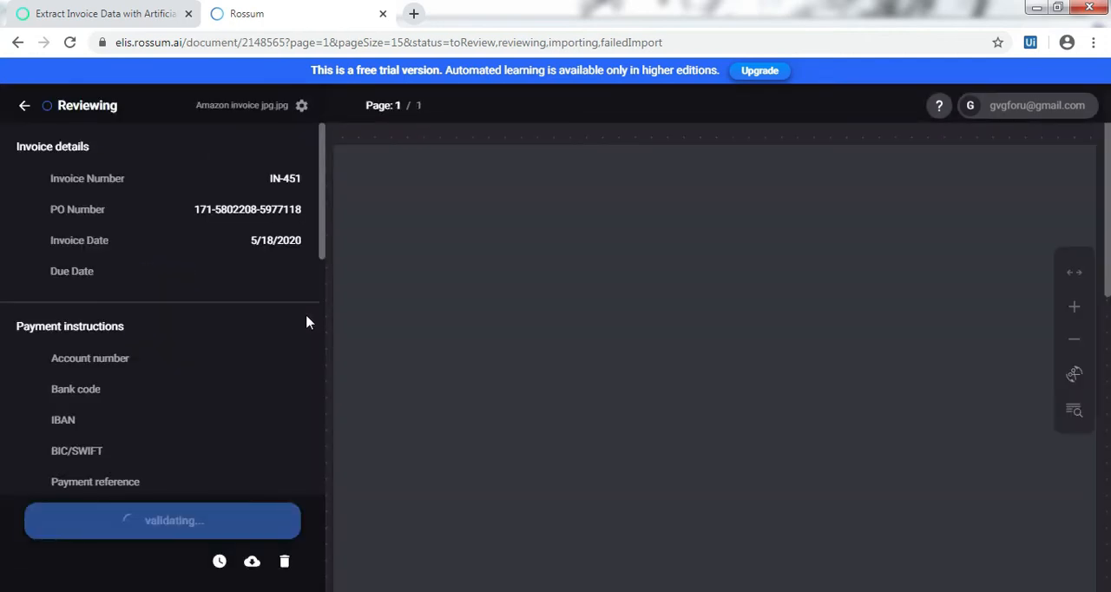
left_click(90, 358)
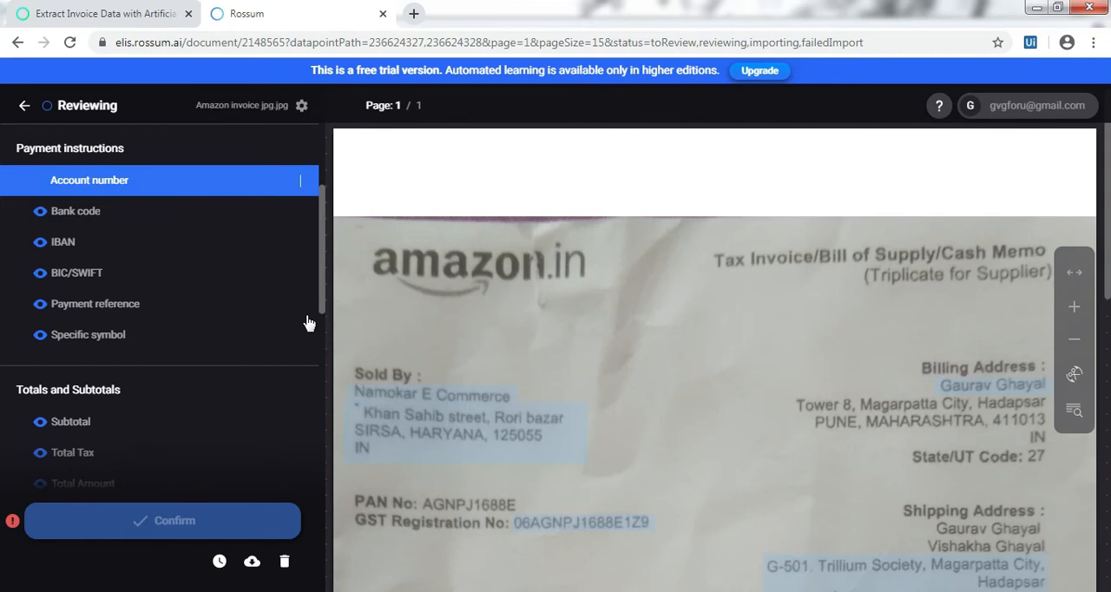
mouse_move(328, 268)
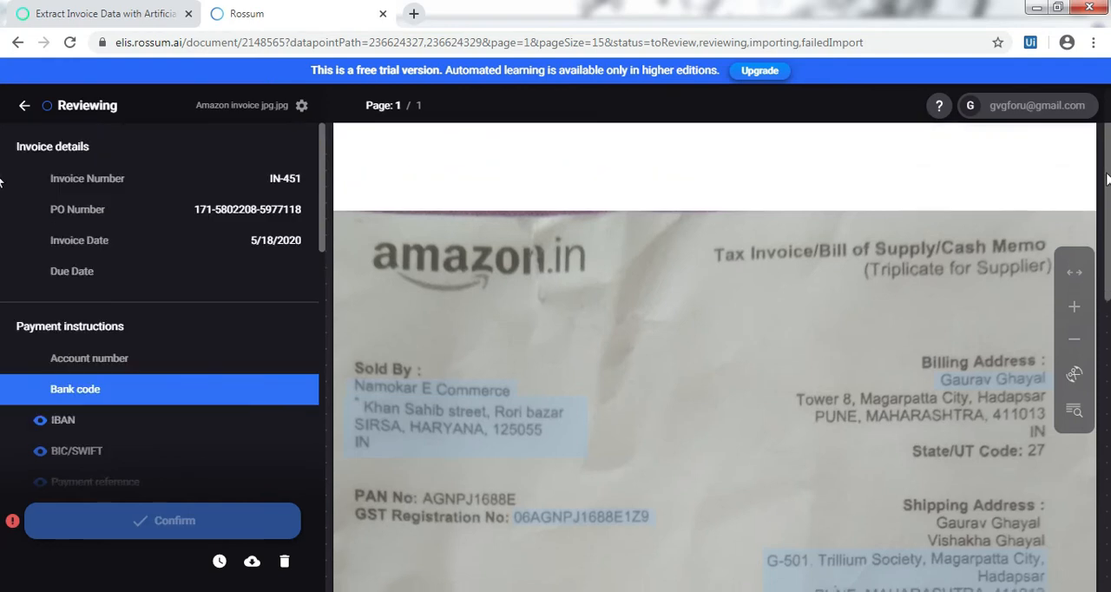
scroll("down", 3)
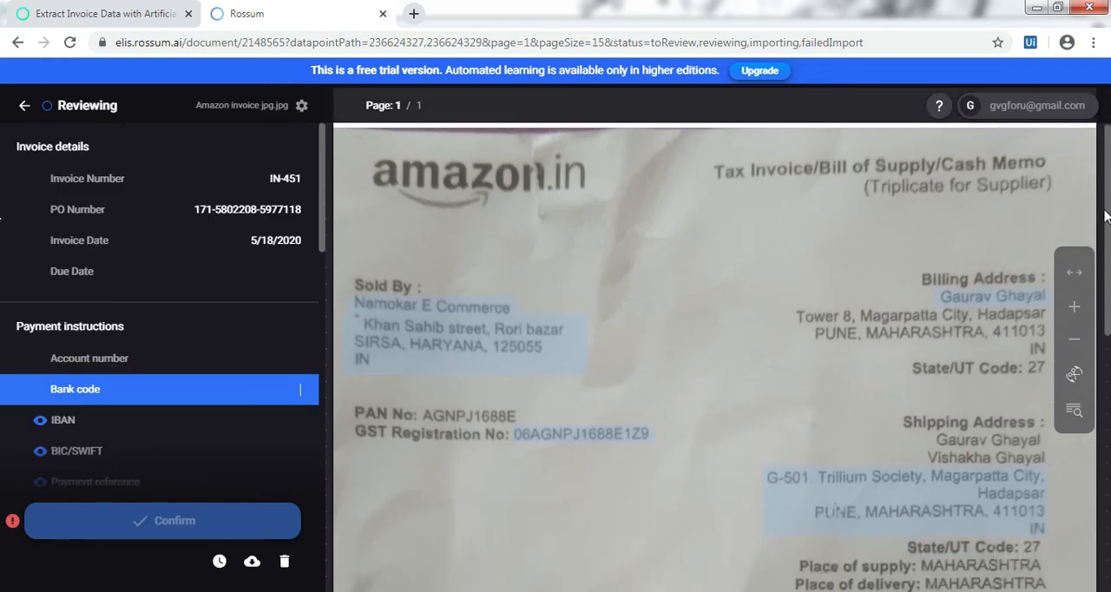
scroll("down", 3)
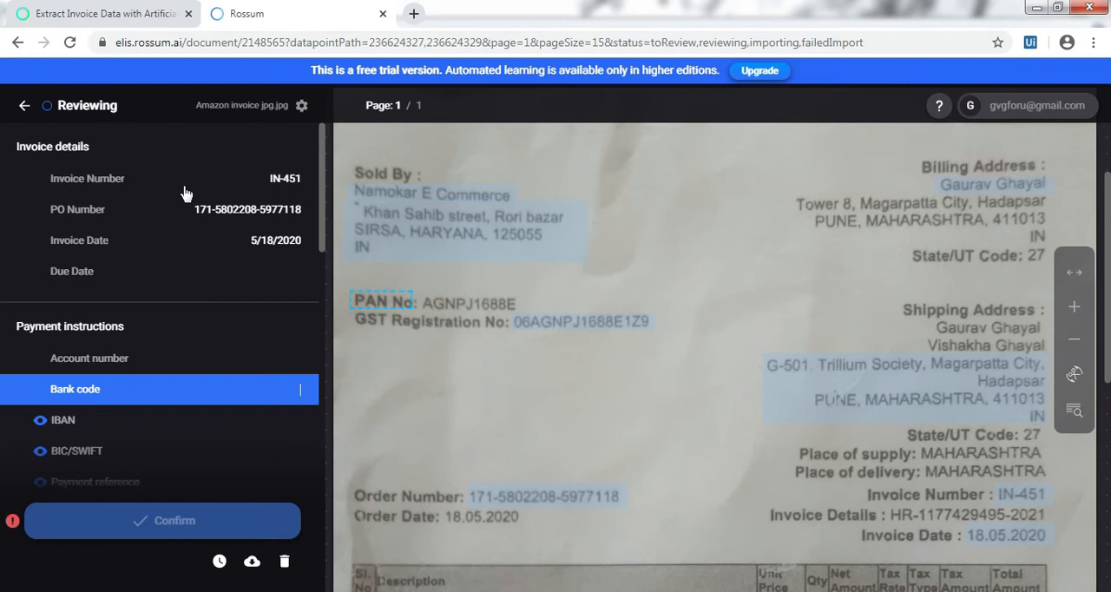
- Check the PO number, invoice date and vendor VAT/address fields against the invoice image
left_click(87, 177)
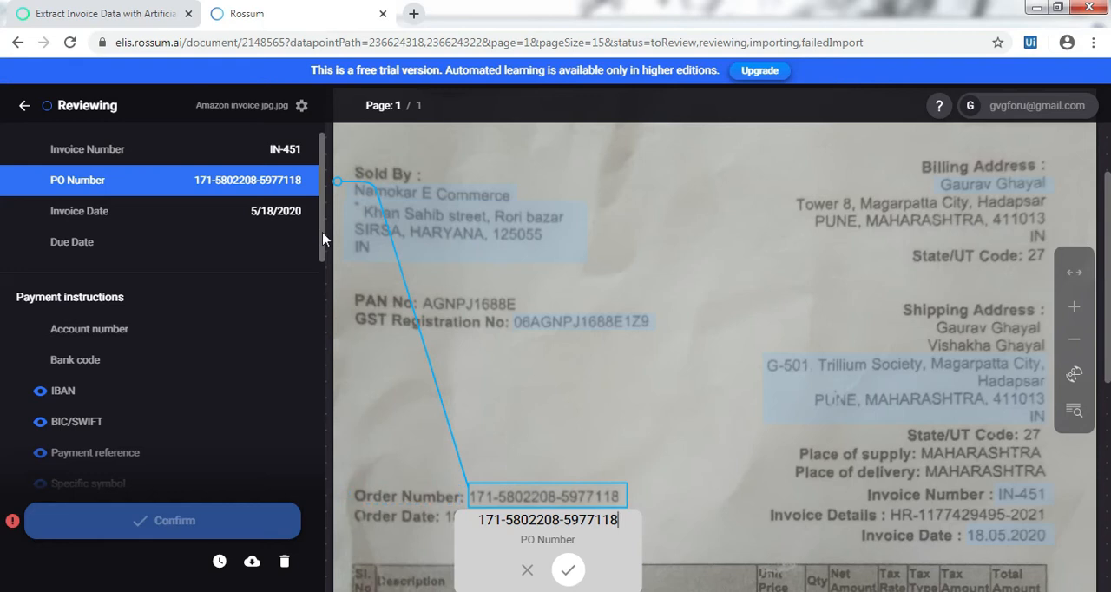
scroll("down", 3)
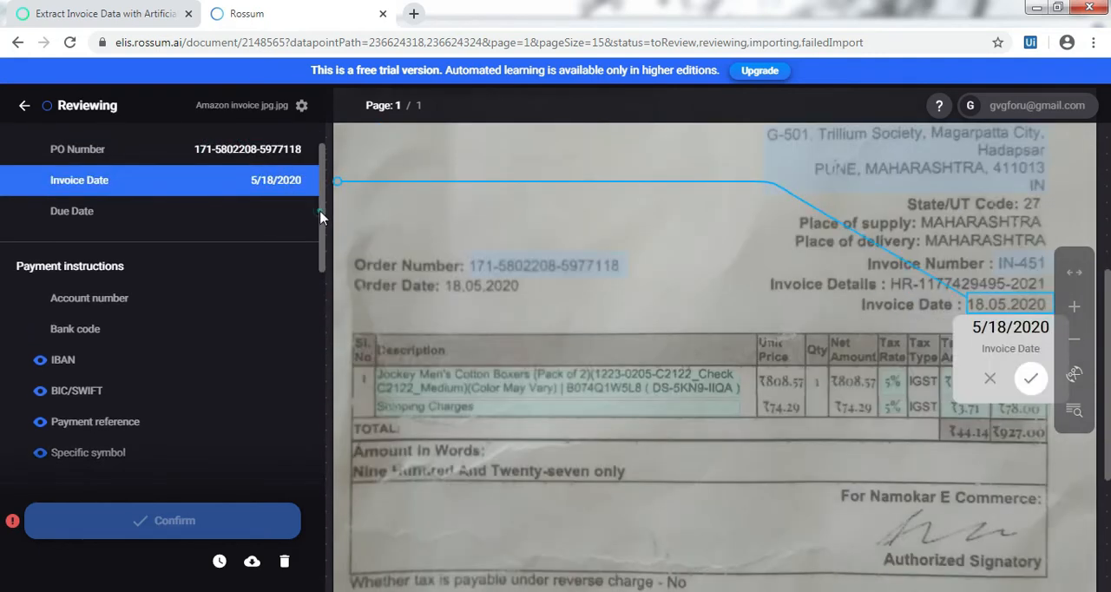
scroll("down", 3)
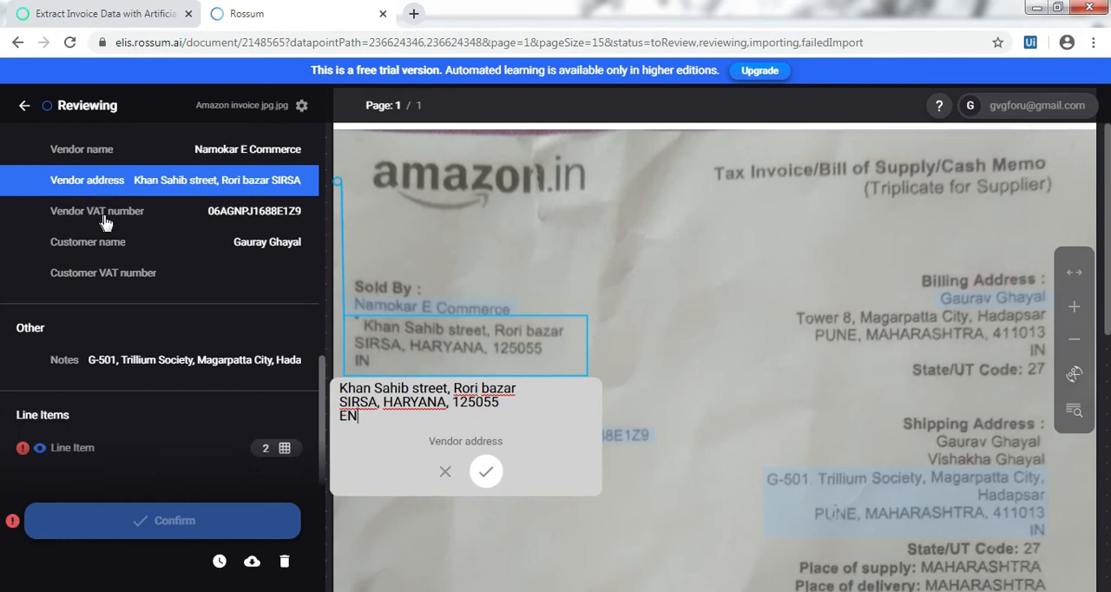
left_click(486, 471)
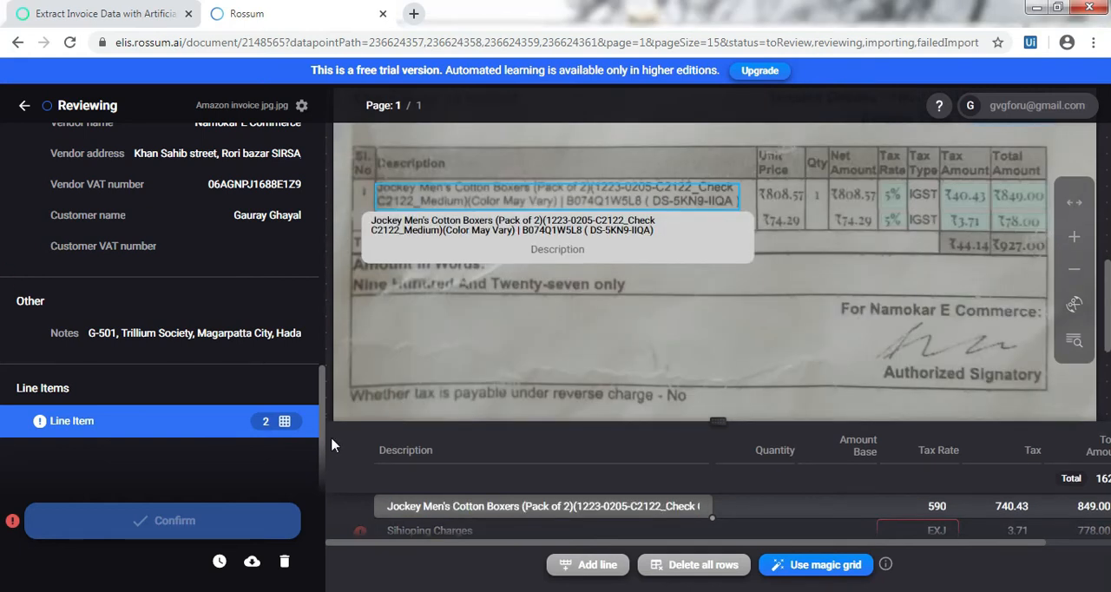
mouse_move(722, 448)
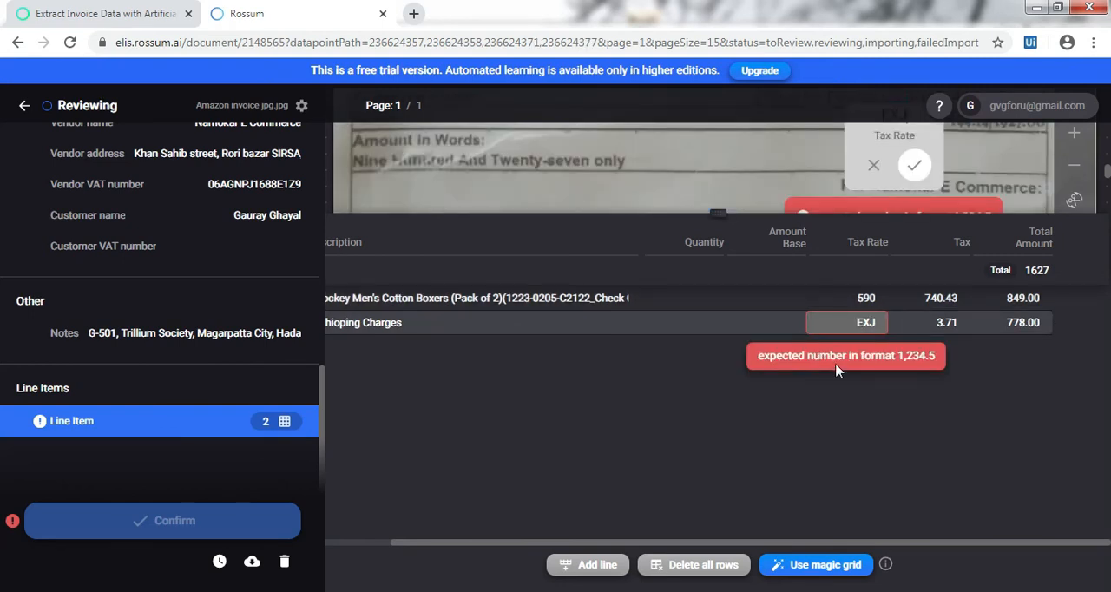
mouse_move(931, 372)
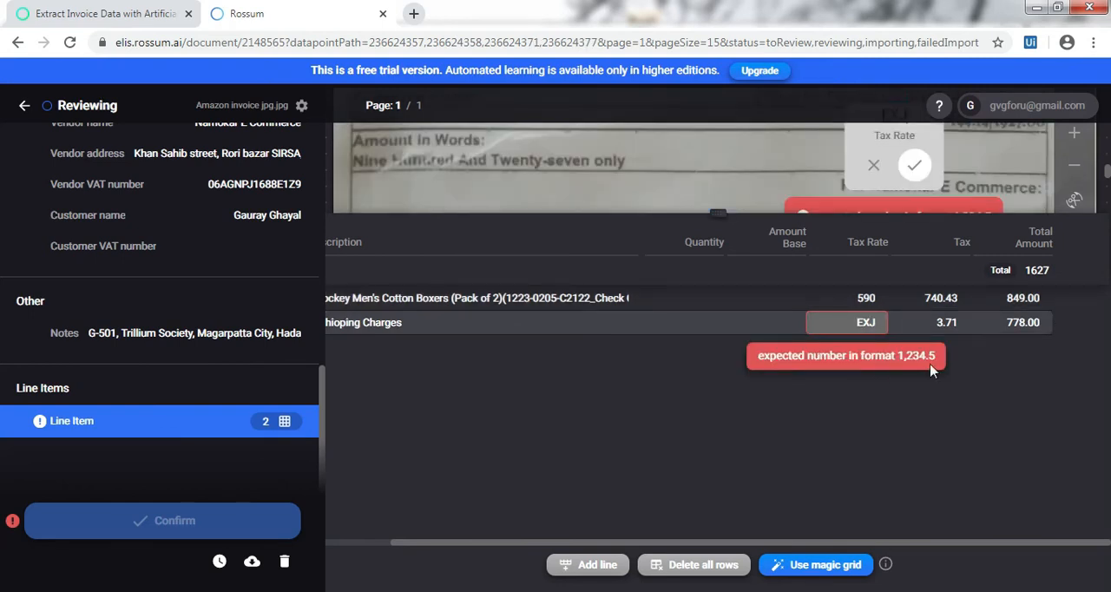
- Set the Shipping Charges line's invalid EXJ tax rate to 0 and review the notes field
left_click(914, 165)
type("0")
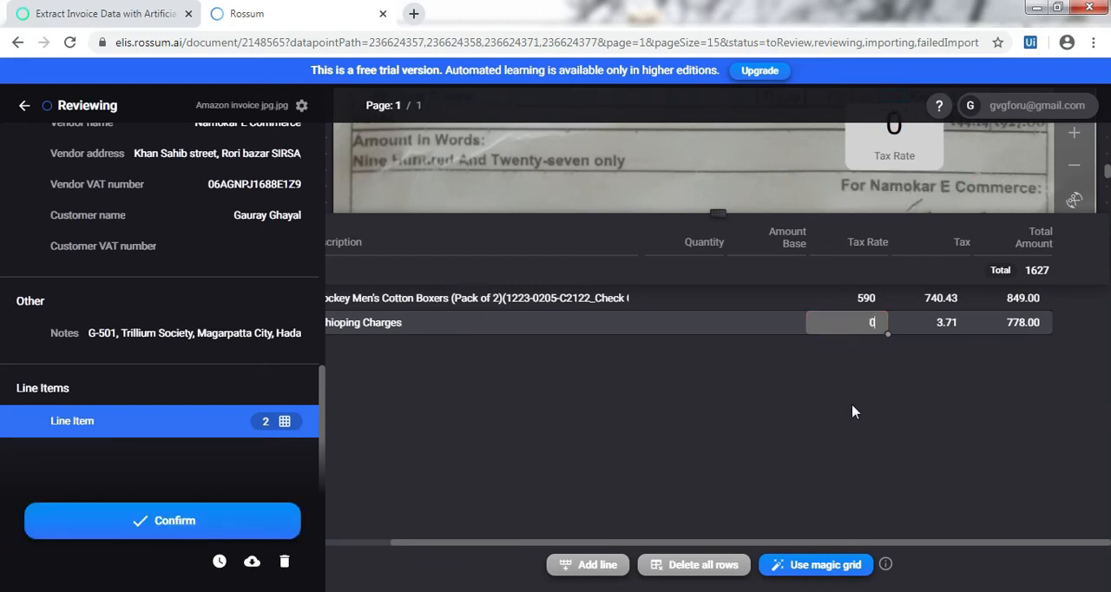
mouse_move(410, 424)
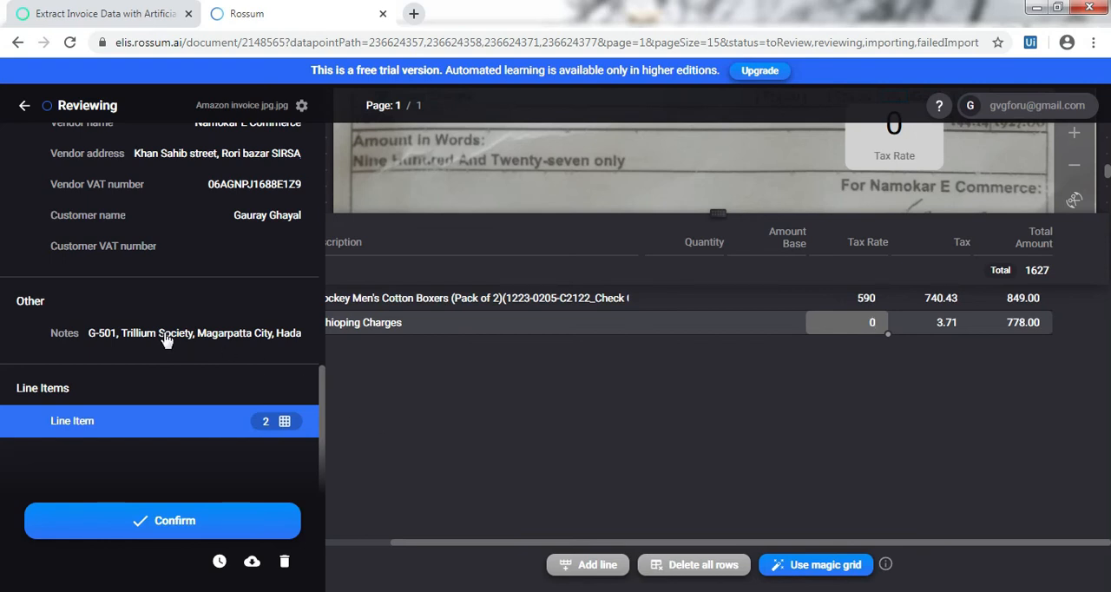
left_click(194, 332)
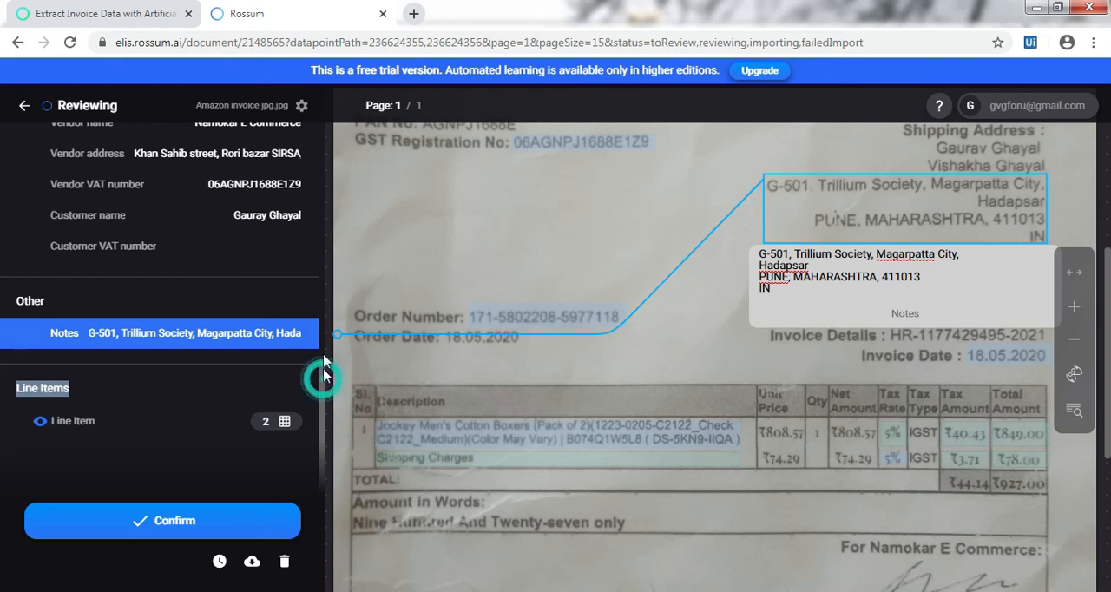
- Confirm the reviewed Amazon invoice, emptying the US invoices review queue
scroll("down", 3)
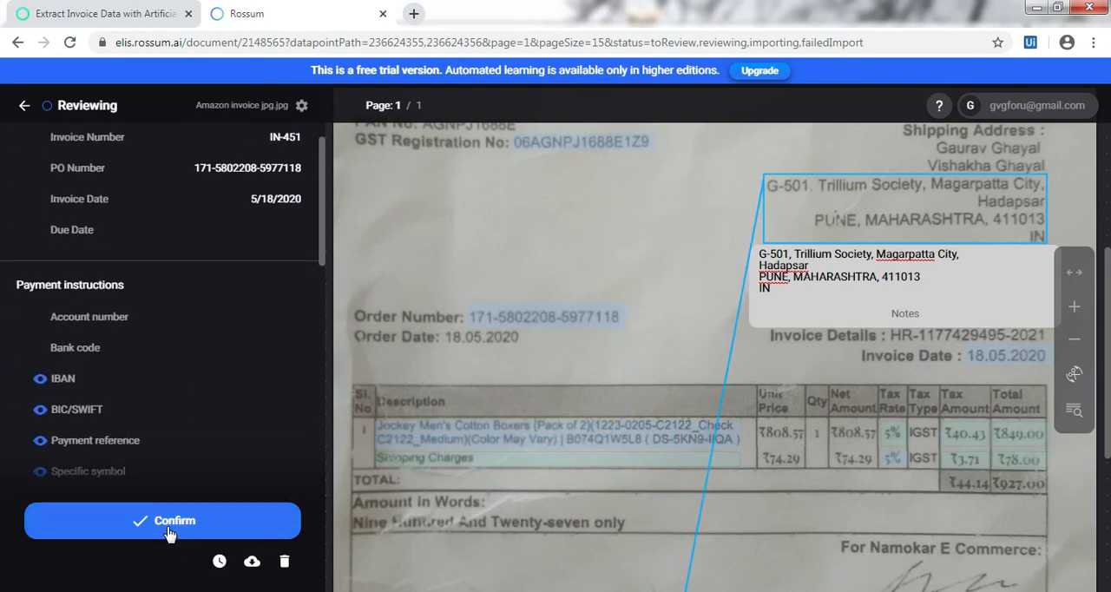
left_click(163, 521)
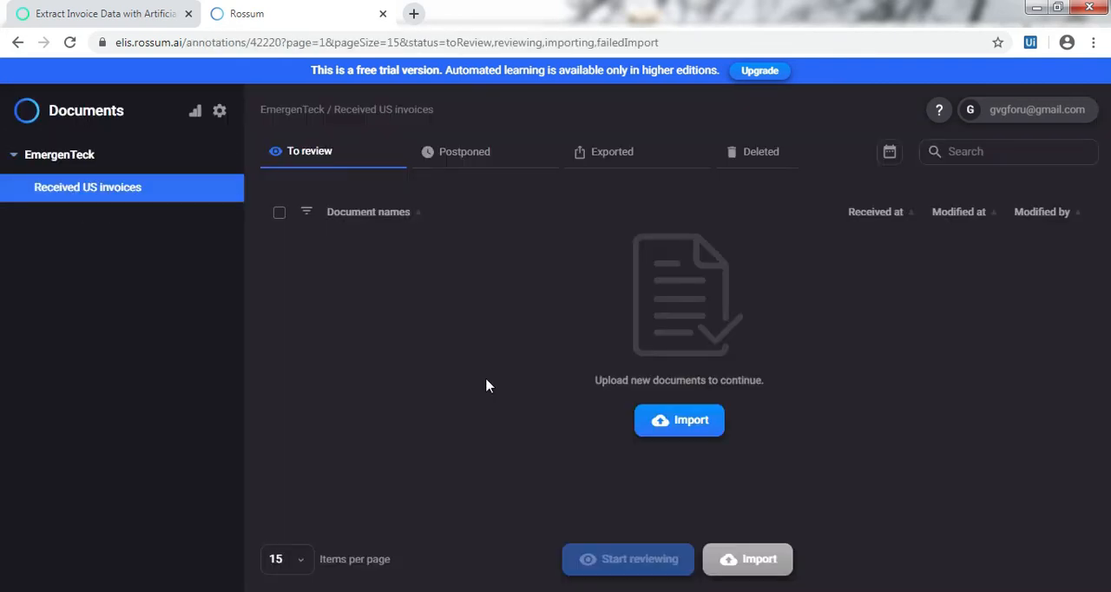
mouse_move(653, 177)
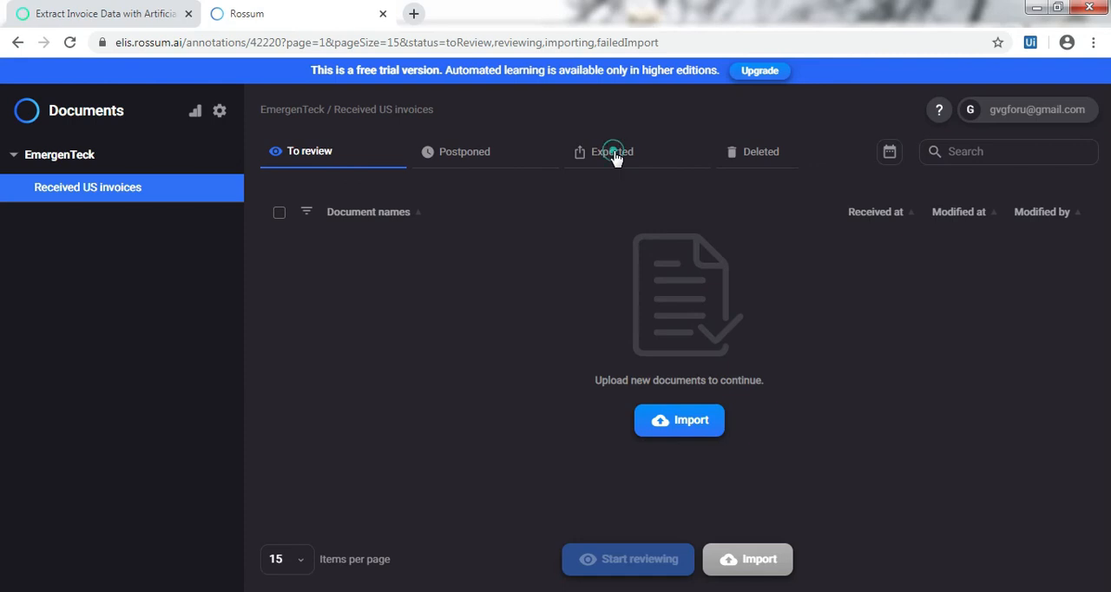
- Export the confirmed Amazon invoice from the Exported list as XLSX and view it in Excel
left_click(611, 151)
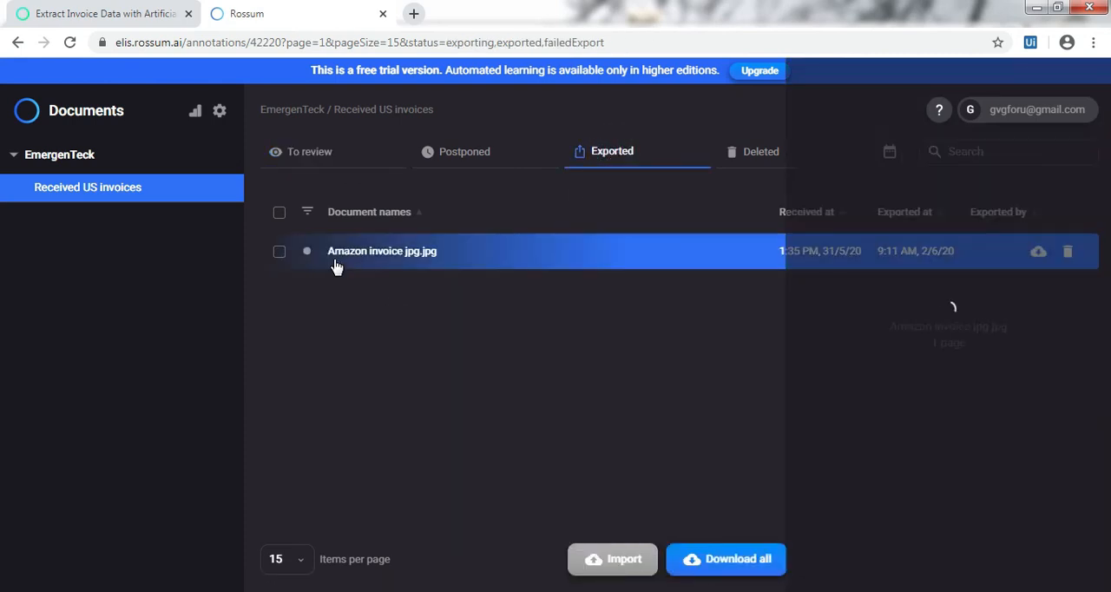
left_click(278, 250)
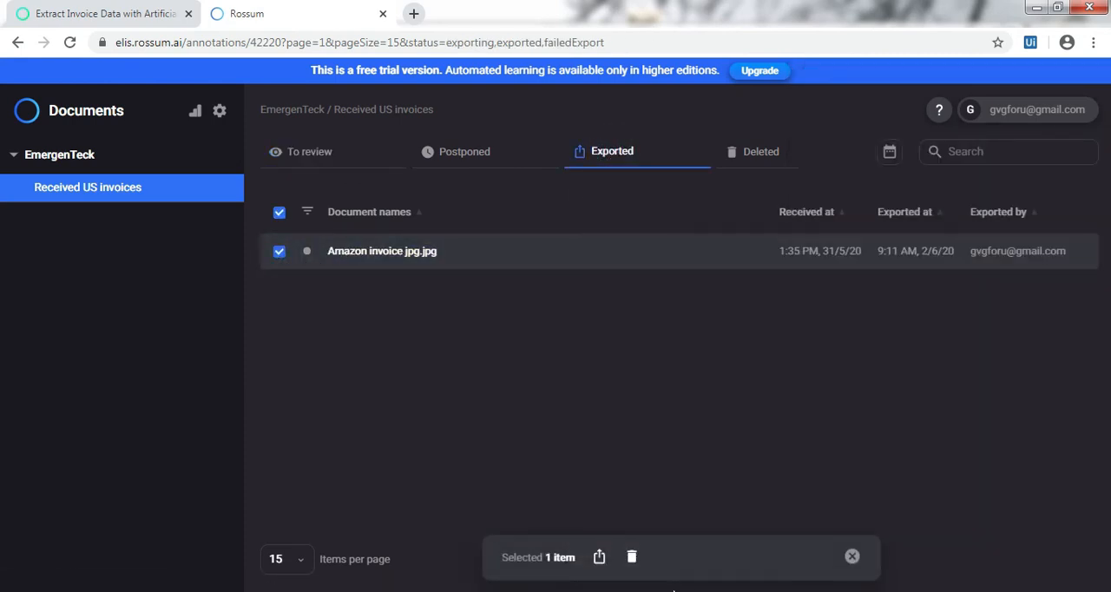
left_click(598, 556)
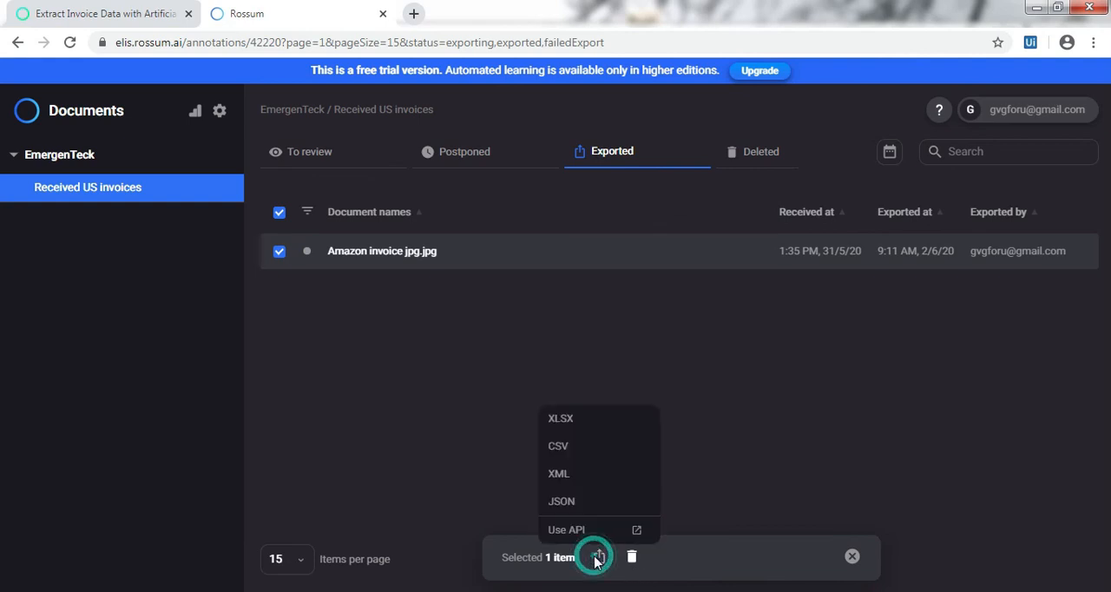
left_click(561, 416)
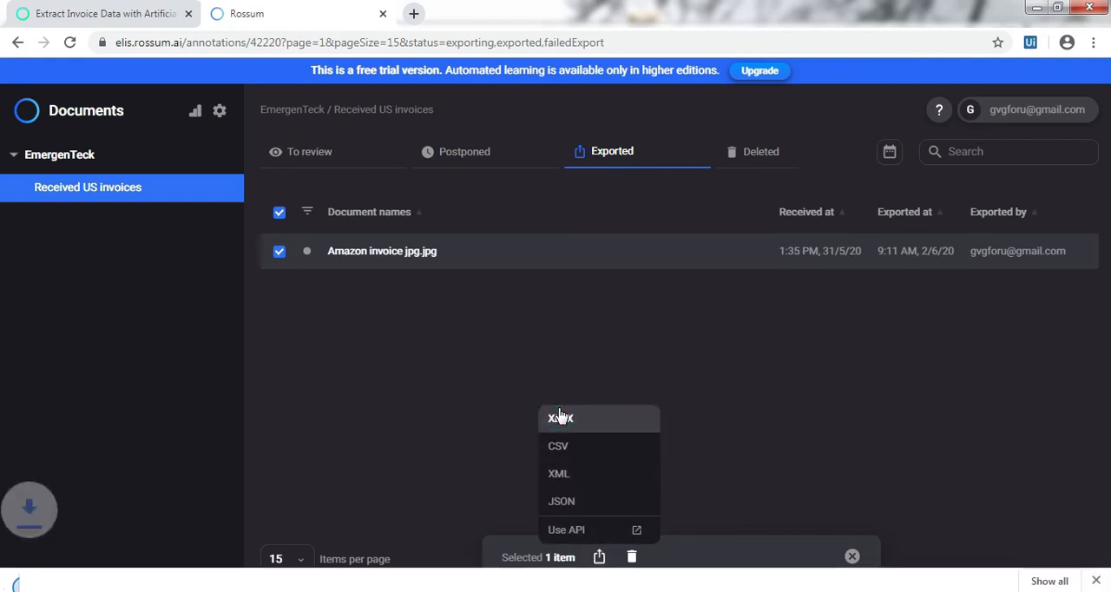
left_click(561, 417)
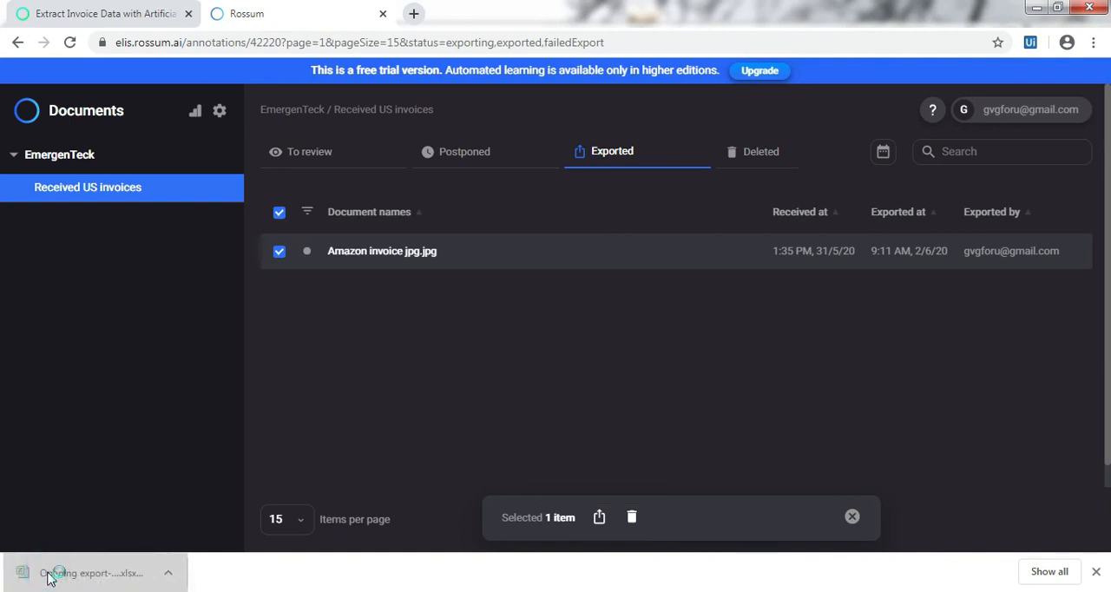
left_click(91, 573)
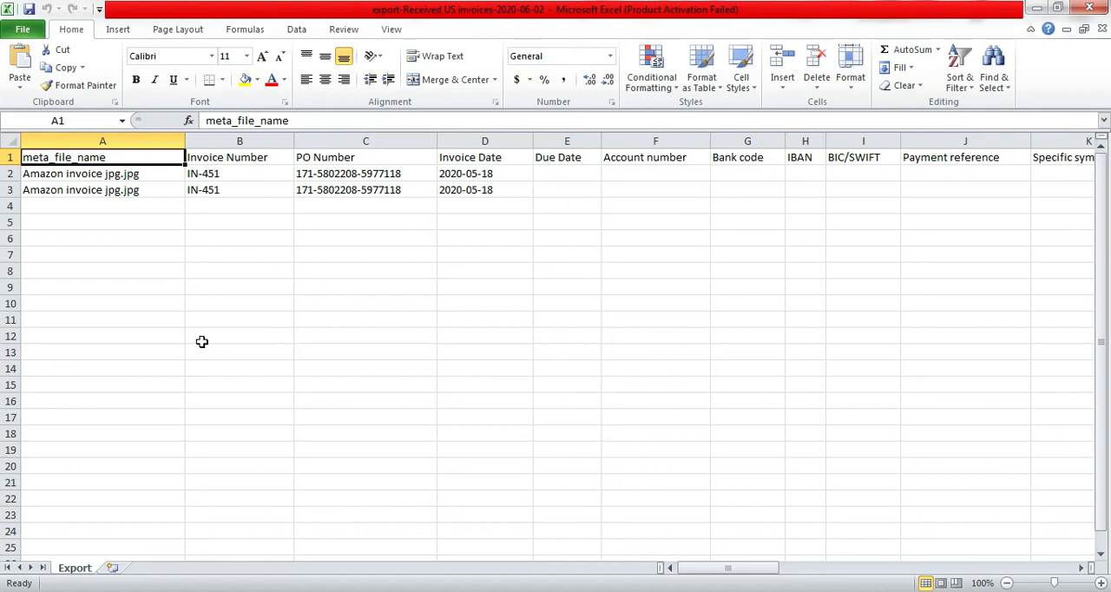
mouse_move(313, 368)
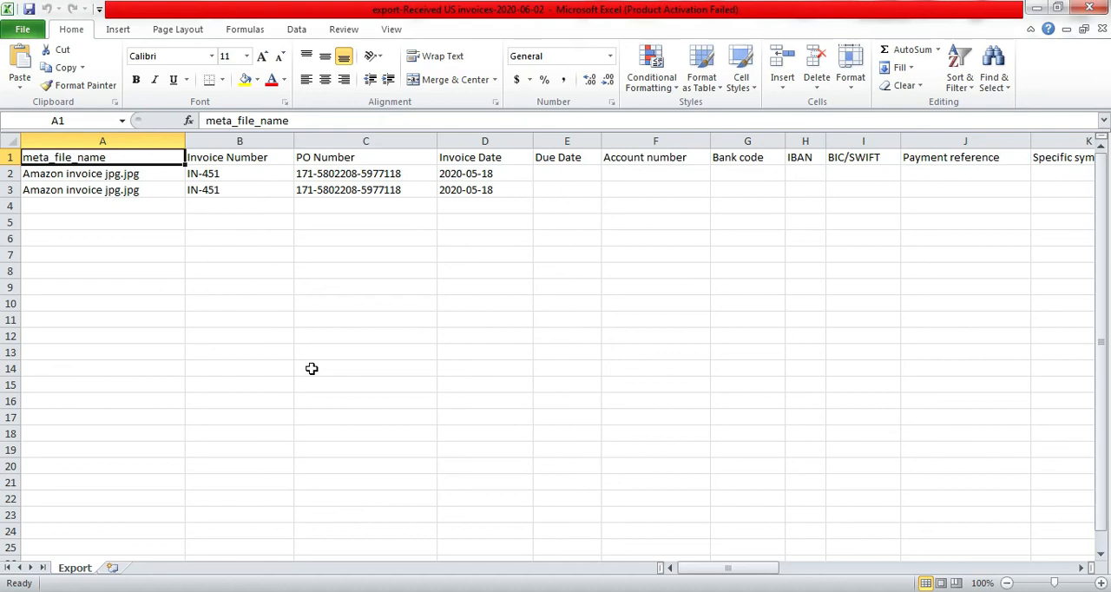